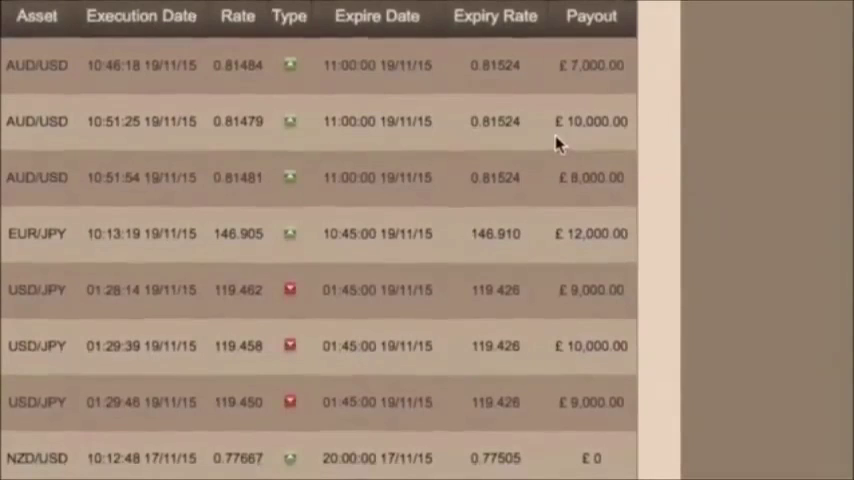
scroll(down, 3)
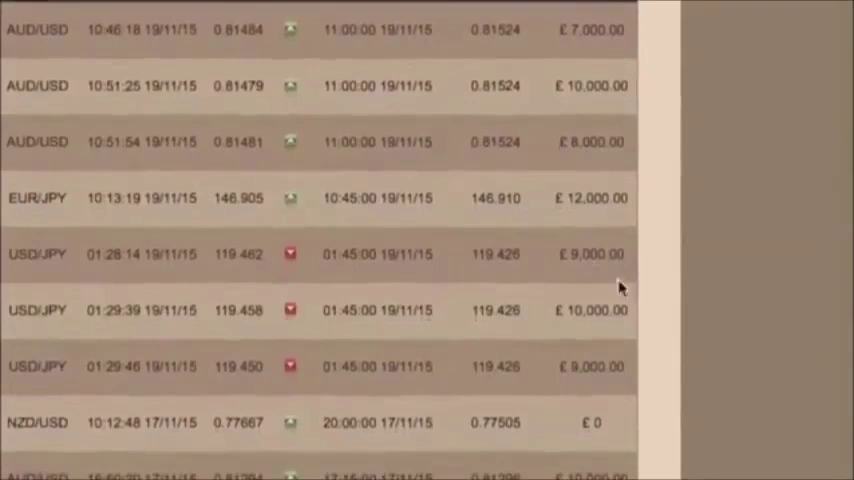
scroll(down, 3)
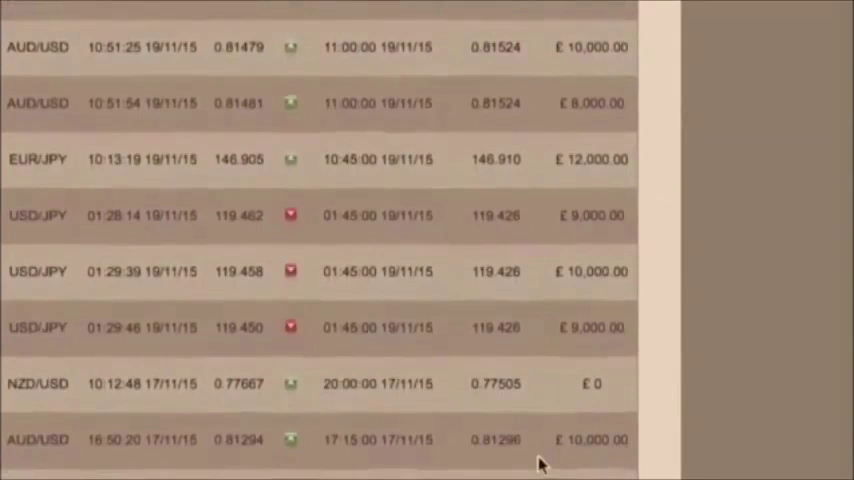